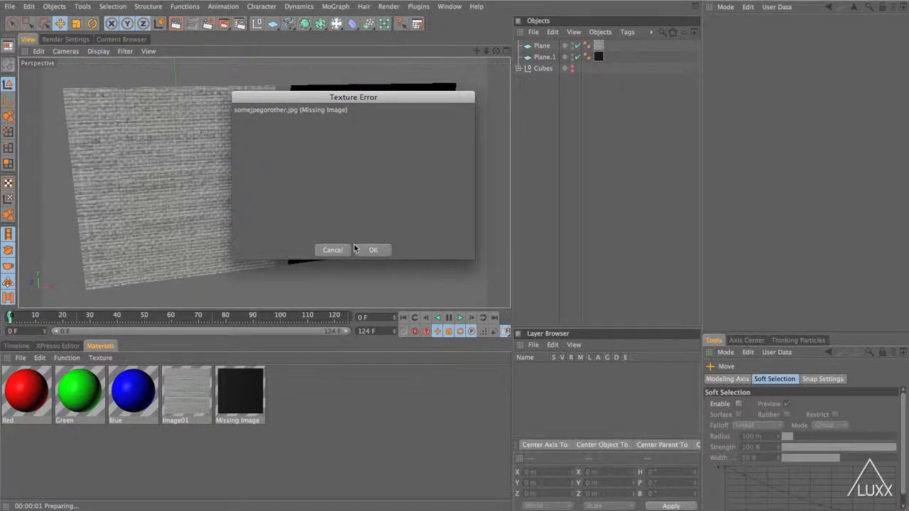
# - Dismiss the Texture Error warning and review the Missing Image material's Color, Diffusion and Bump channels
pyautogui.click(372, 250)
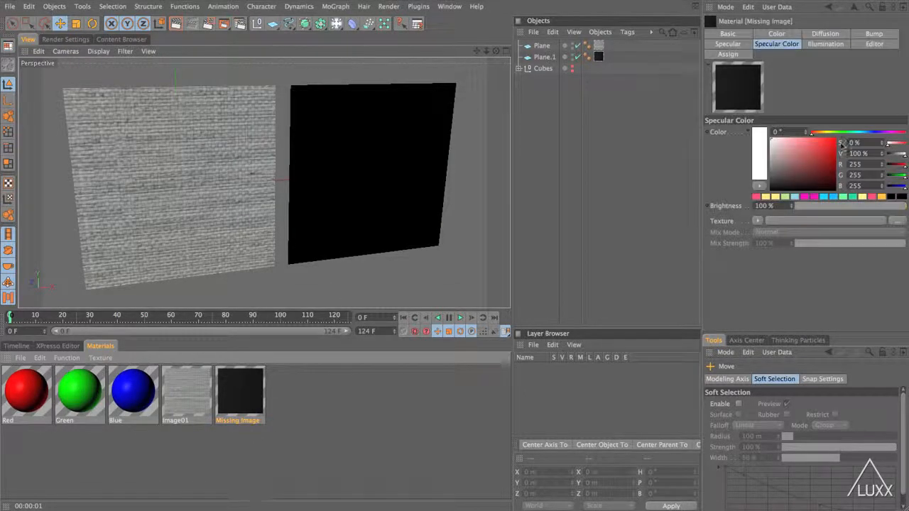
pyautogui.click(775, 34)
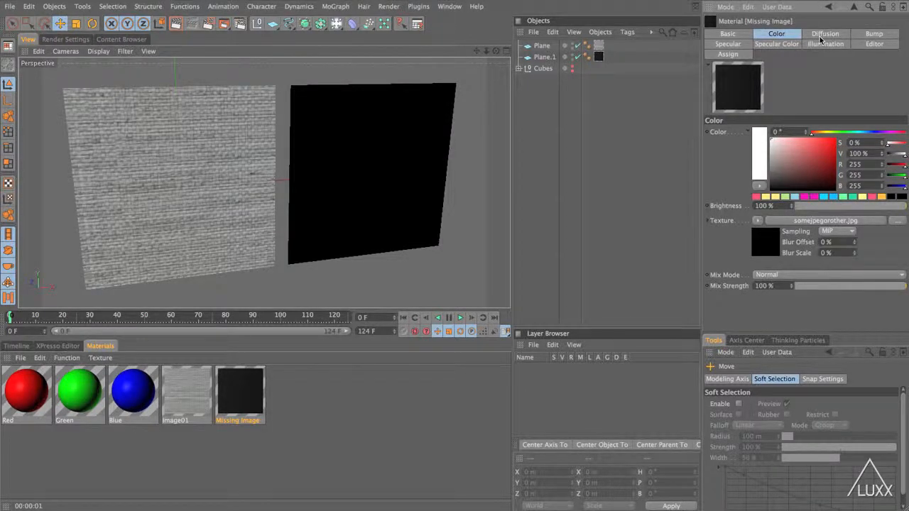
pyautogui.click(825, 34)
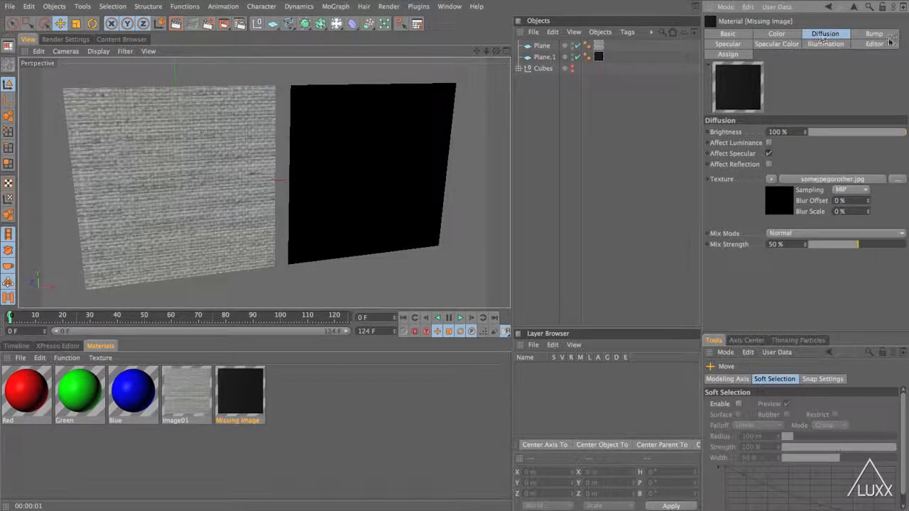
pyautogui.click(875, 34)
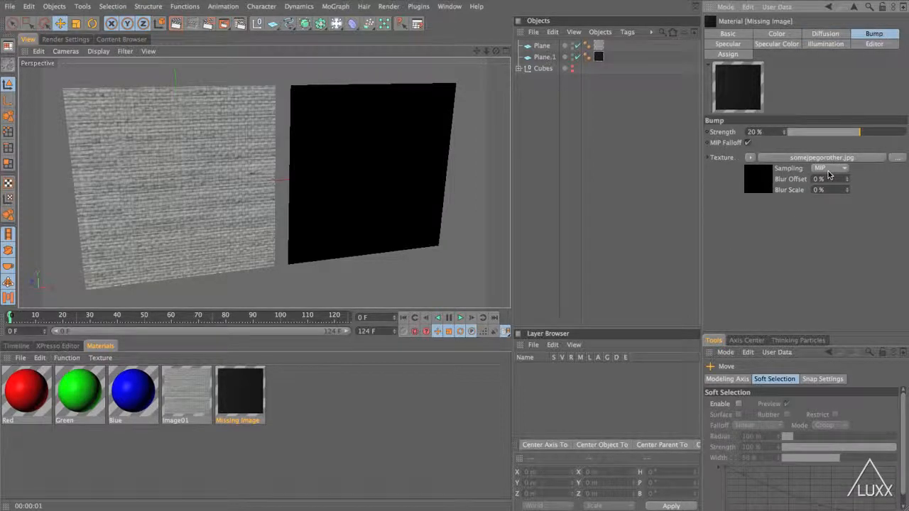
pyautogui.click(823, 34)
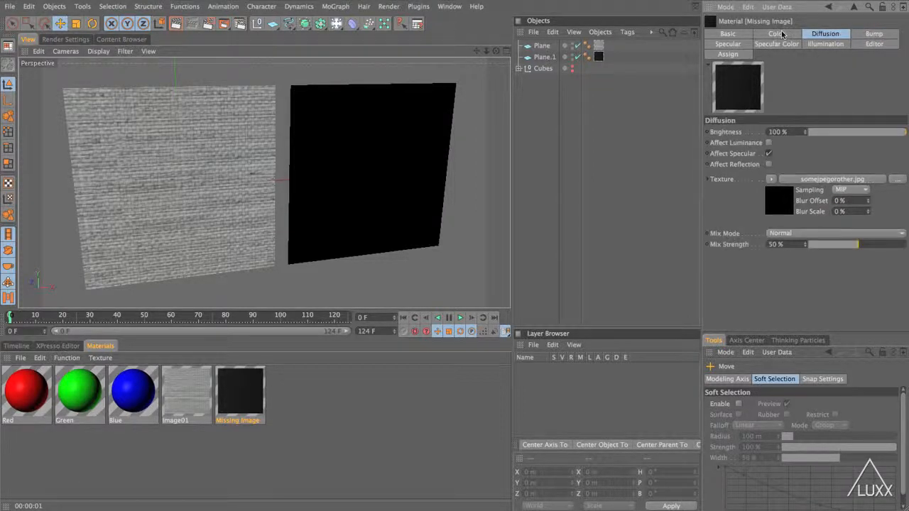
pyautogui.click(775, 34)
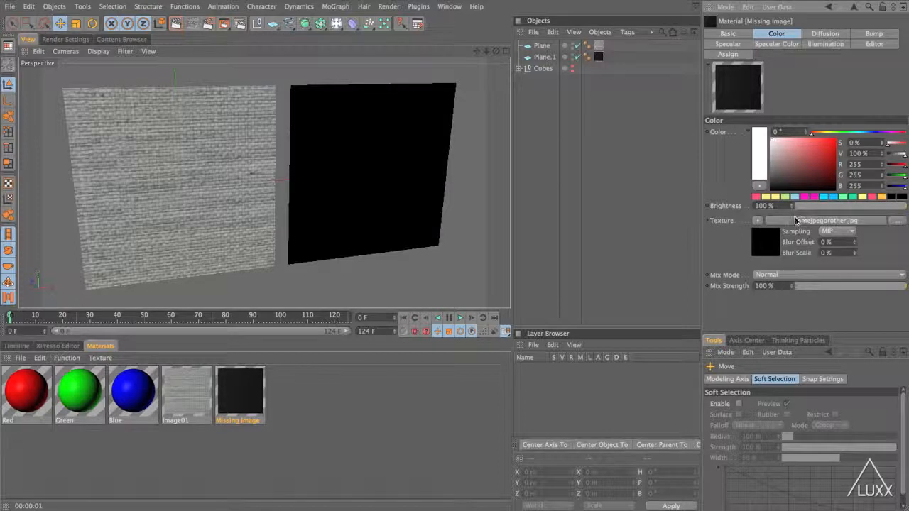
# - Show the Textures list in Window > Selection/Structure Info for the document
pyautogui.click(449, 6)
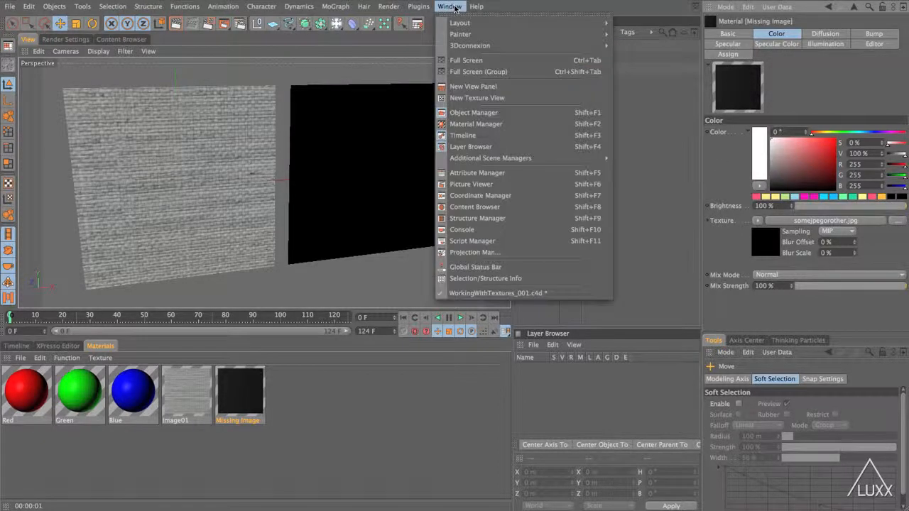
pyautogui.moveTo(485, 277)
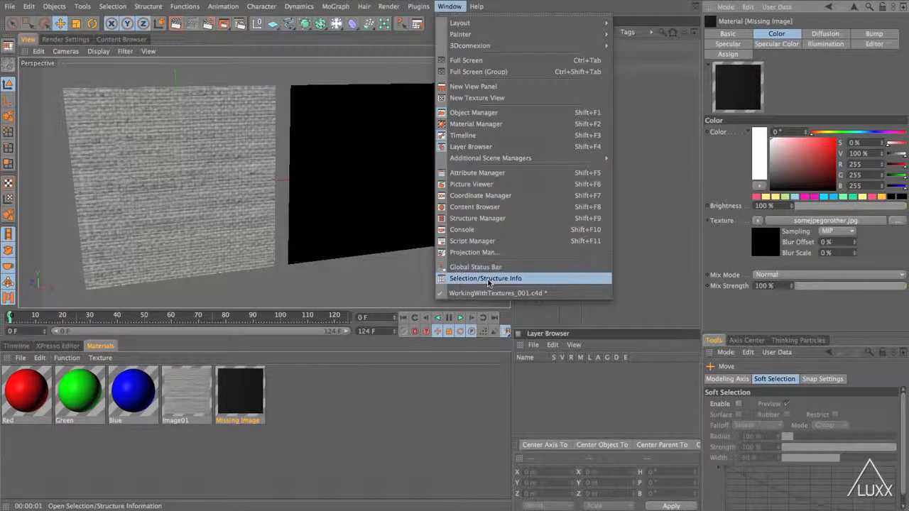
pyautogui.click(486, 277)
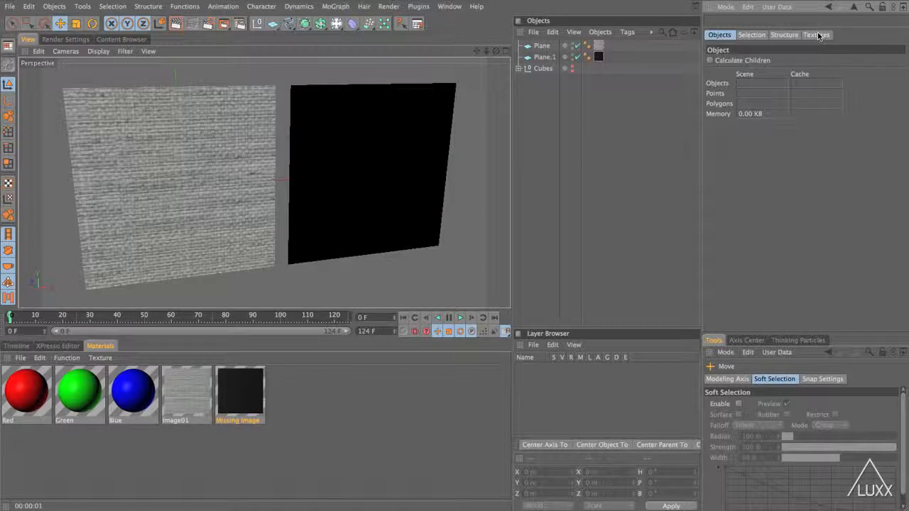
pyautogui.click(816, 34)
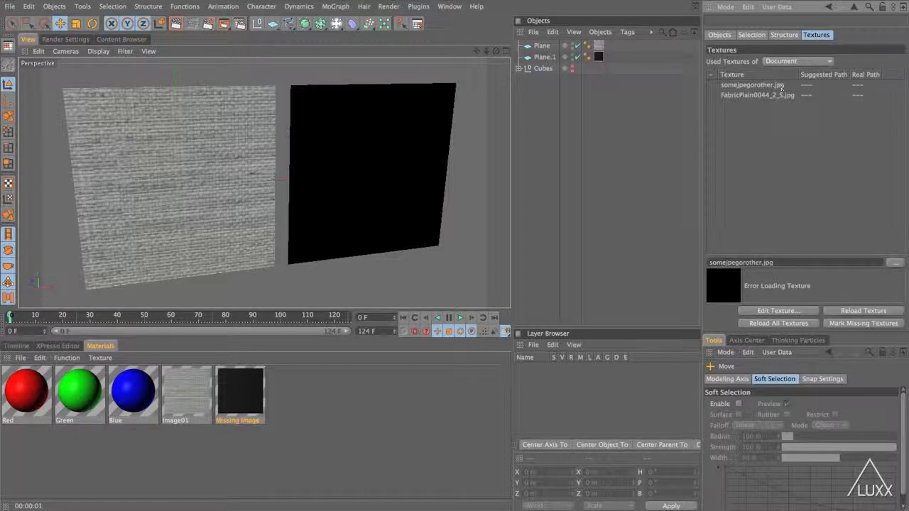
pyautogui.moveTo(792, 184)
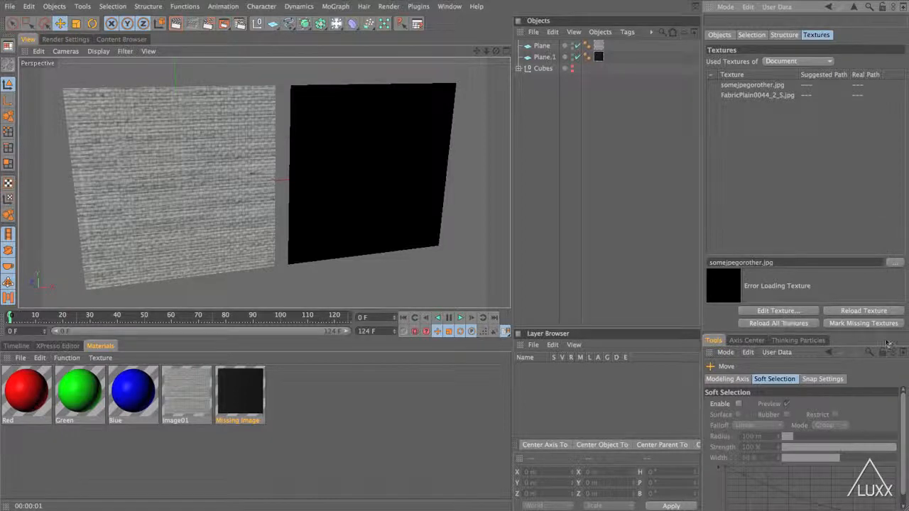
# - Mark the missing textures and start Edit Texture... to browse for a replacement image
pyautogui.click(863, 324)
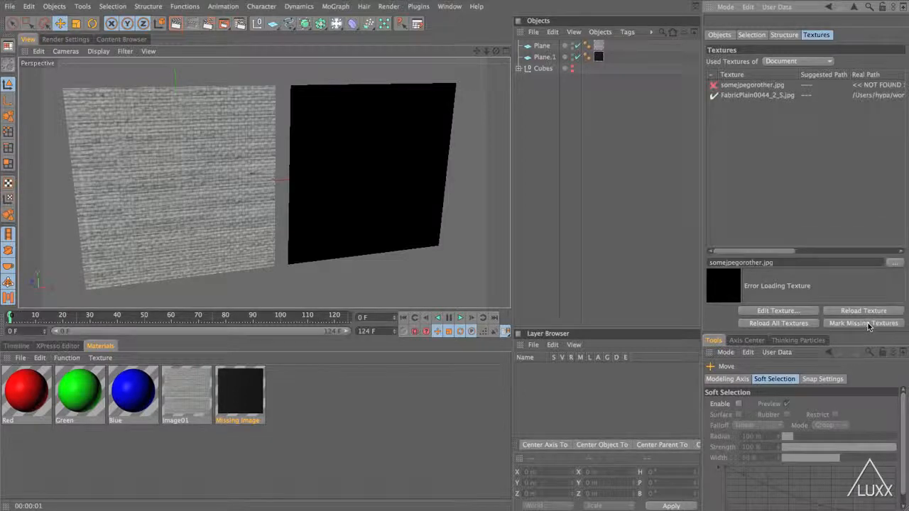
pyautogui.moveTo(727, 132)
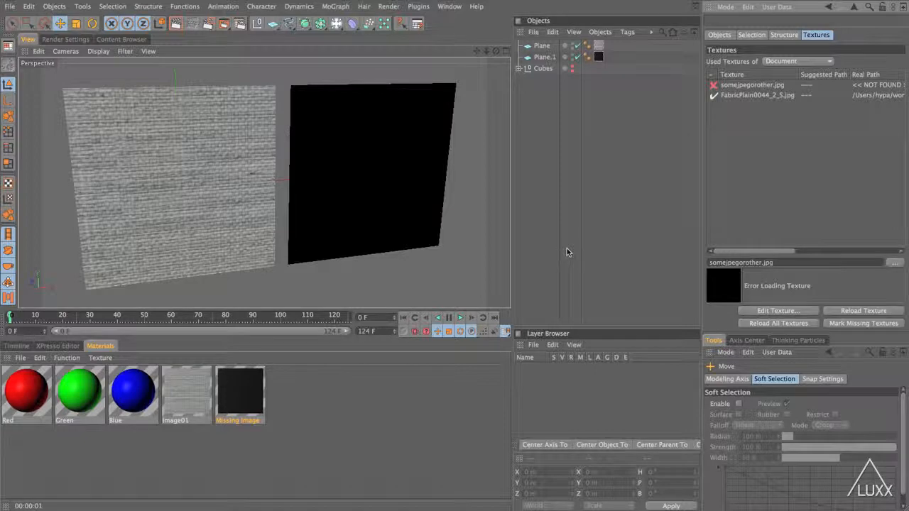
pyautogui.moveTo(575, 210)
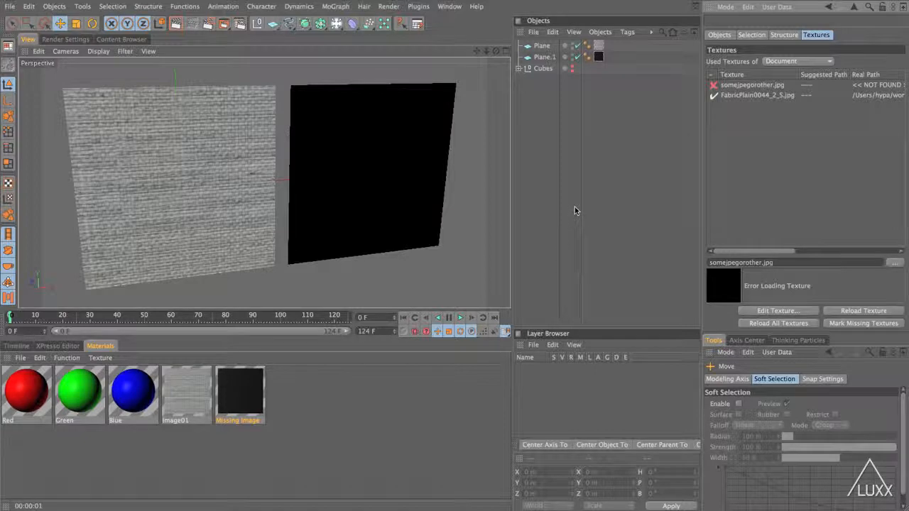
pyautogui.click(753, 85)
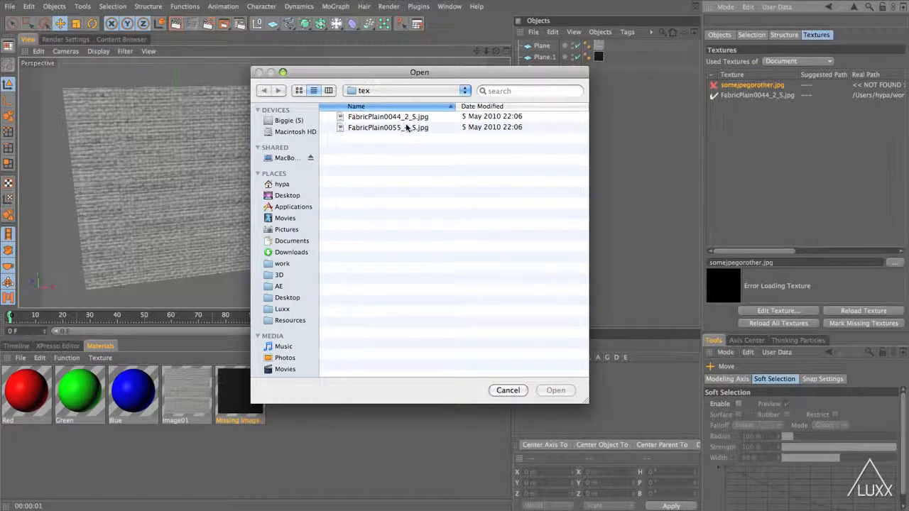
# - Replace the missing image with FabricPlain0044_2_5.jpg throughout the whole scene (3 replacements)
pyautogui.click(387, 117)
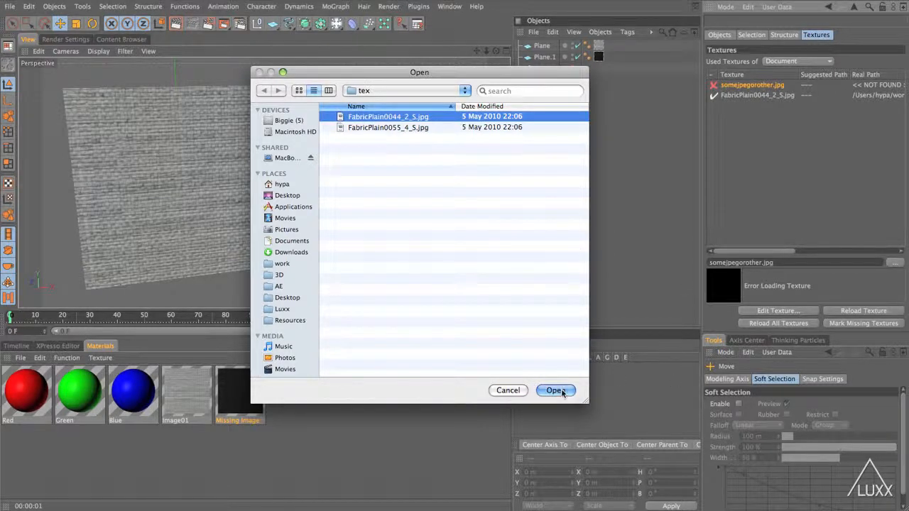
pyautogui.click(555, 389)
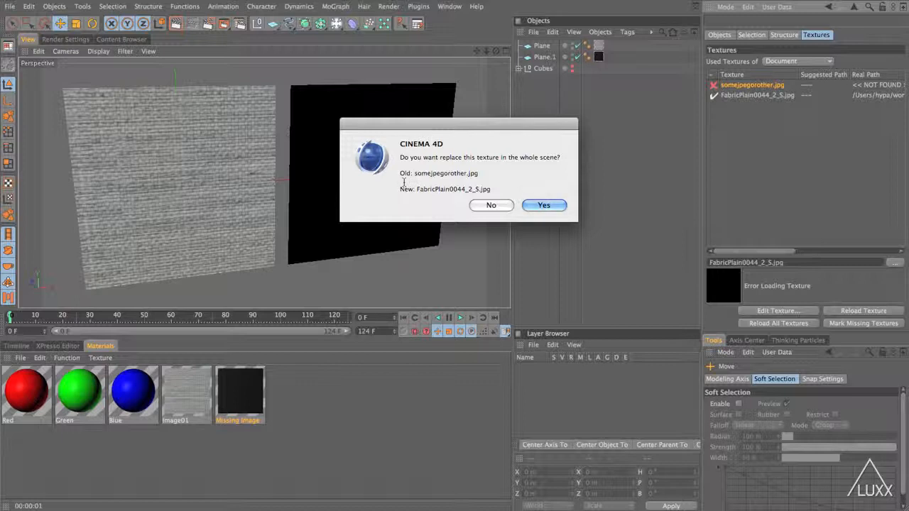
pyautogui.click(544, 205)
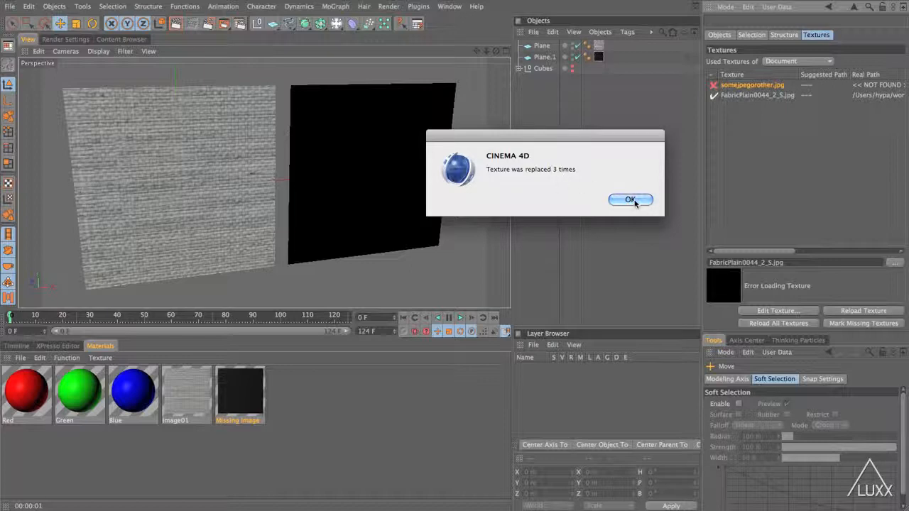
pyautogui.click(631, 199)
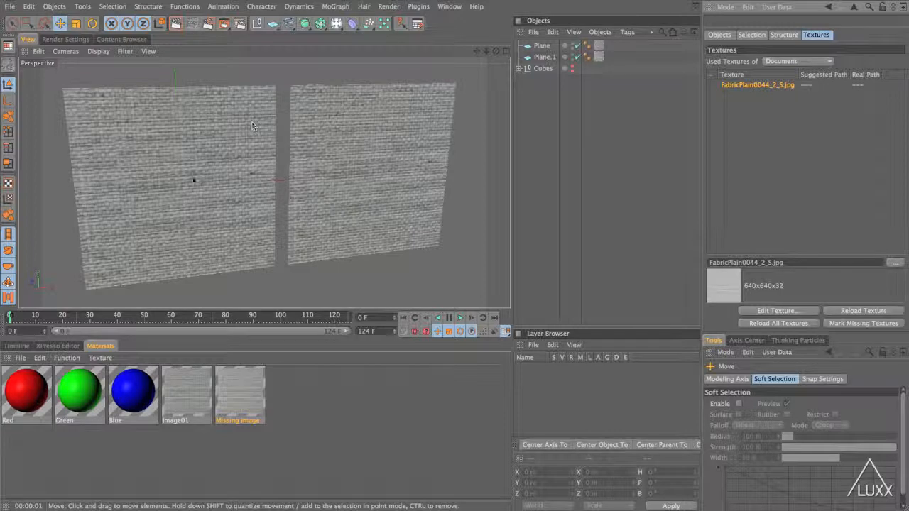
pyautogui.moveTo(368, 146)
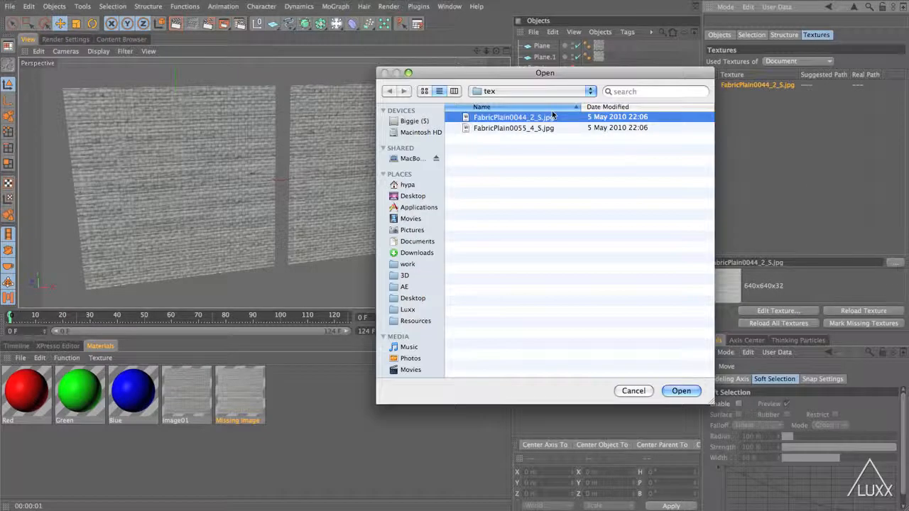
# - Swap the fabric for FabricPlain0055_4_5.jpg across the whole scene (7 replacements)
pyautogui.click(514, 127)
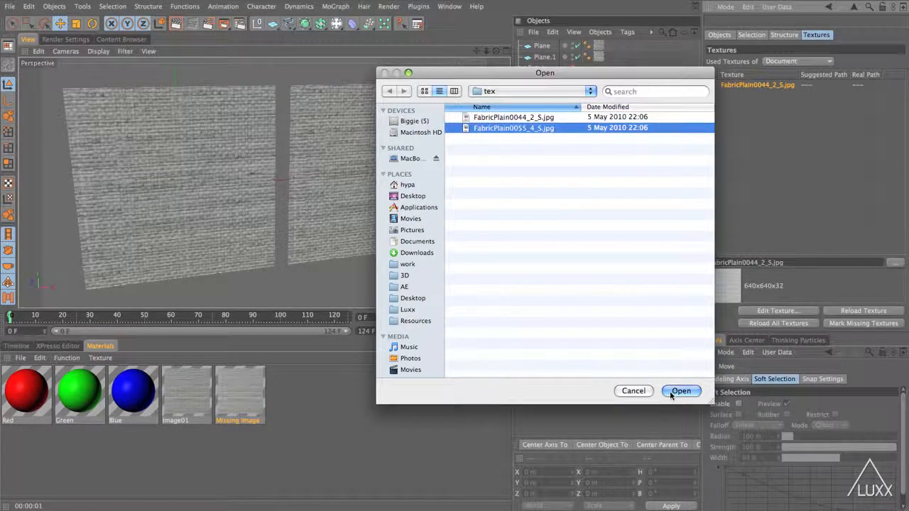
pyautogui.click(681, 391)
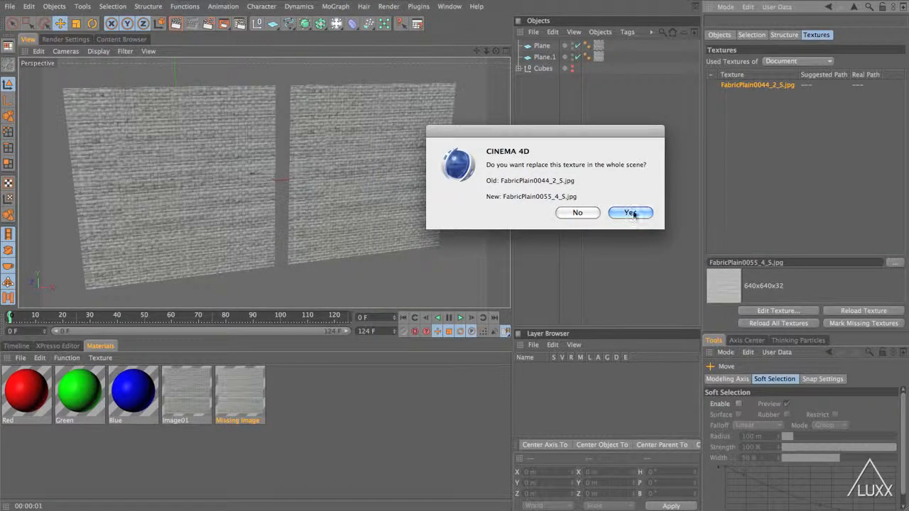
pyautogui.click(631, 213)
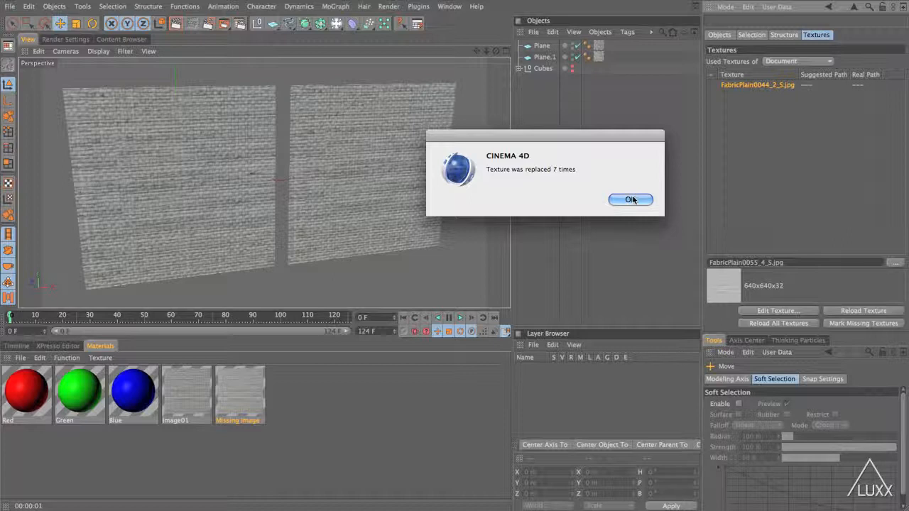
pyautogui.click(631, 199)
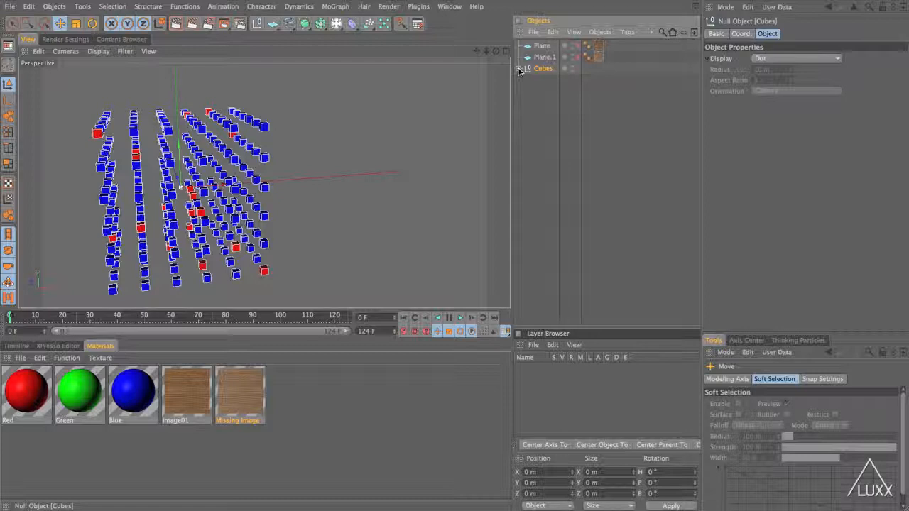
# - Expand the Cubes group in the Object Manager and scroll through its nested cube objects
pyautogui.click(520, 68)
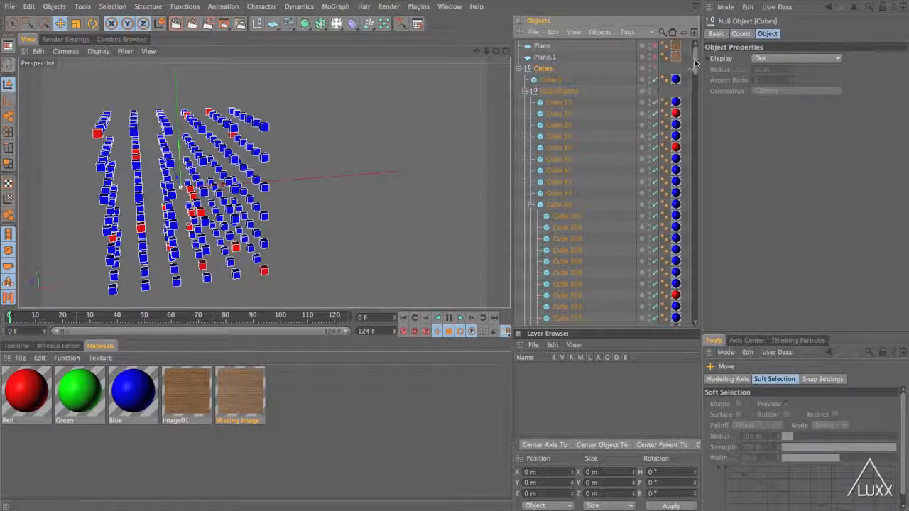
pyautogui.scroll(-3)
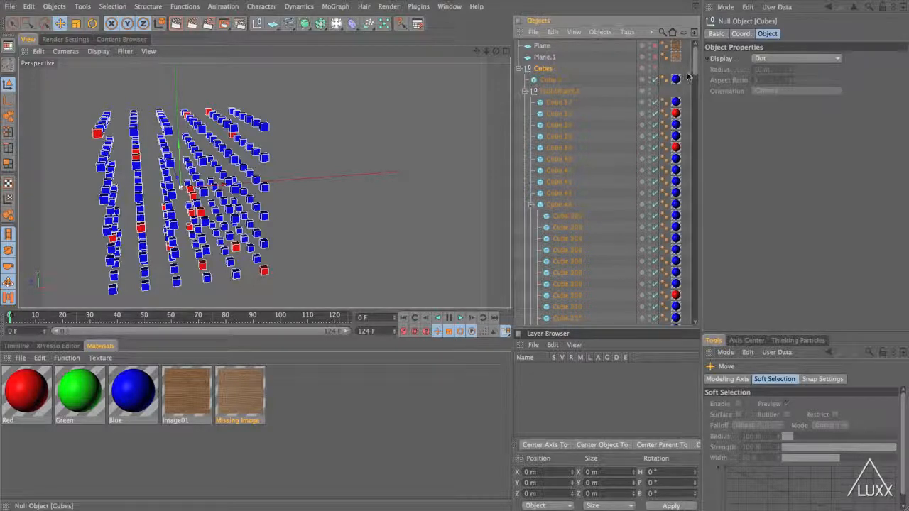
pyautogui.scroll(-3)
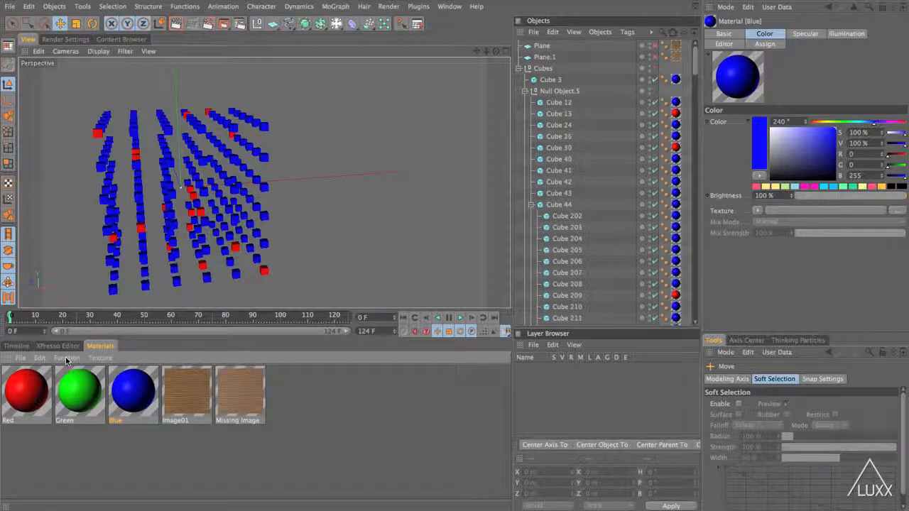
# - Select all texture tags using the Blue material via Function > Select Texture Tags/Objects
pyautogui.click(66, 358)
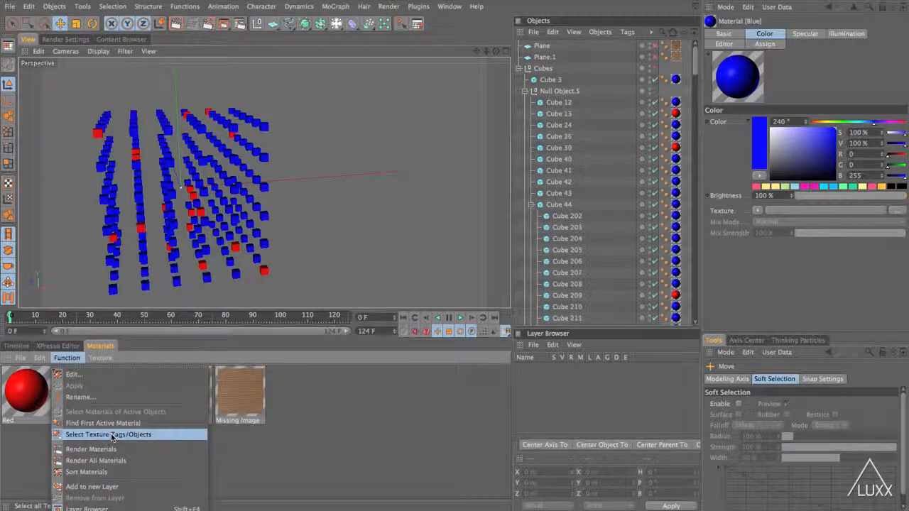
pyautogui.click(108, 435)
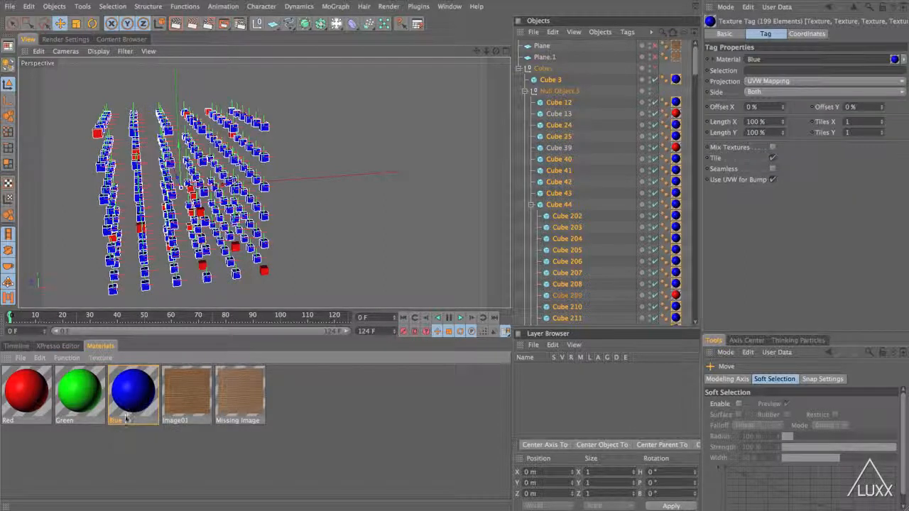